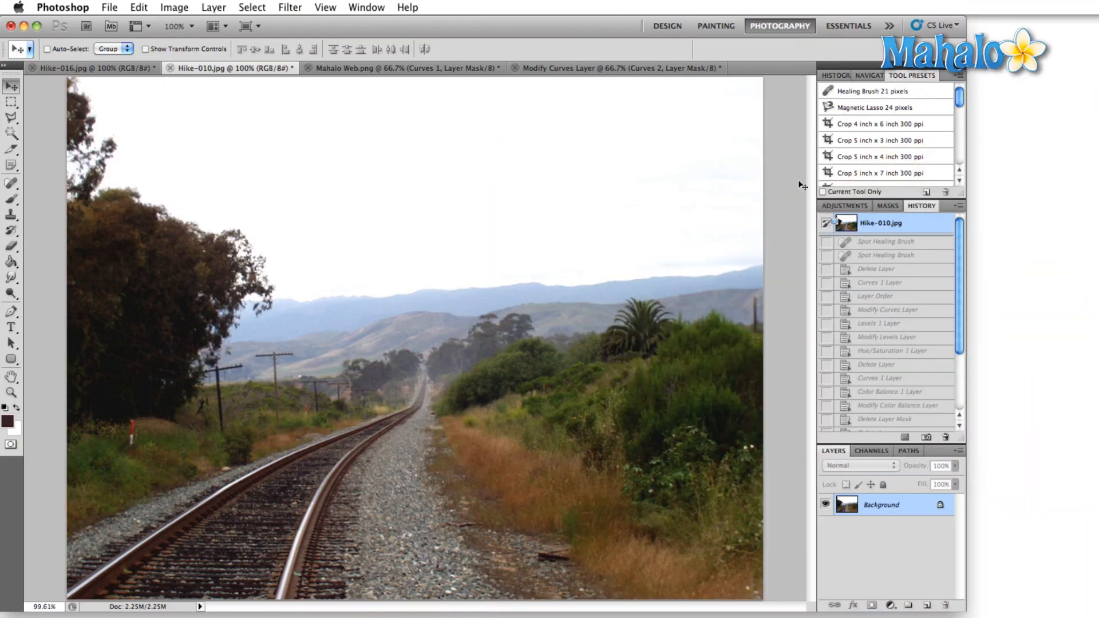
{"action": "mouse_move", "coordinate": [624, 227]}
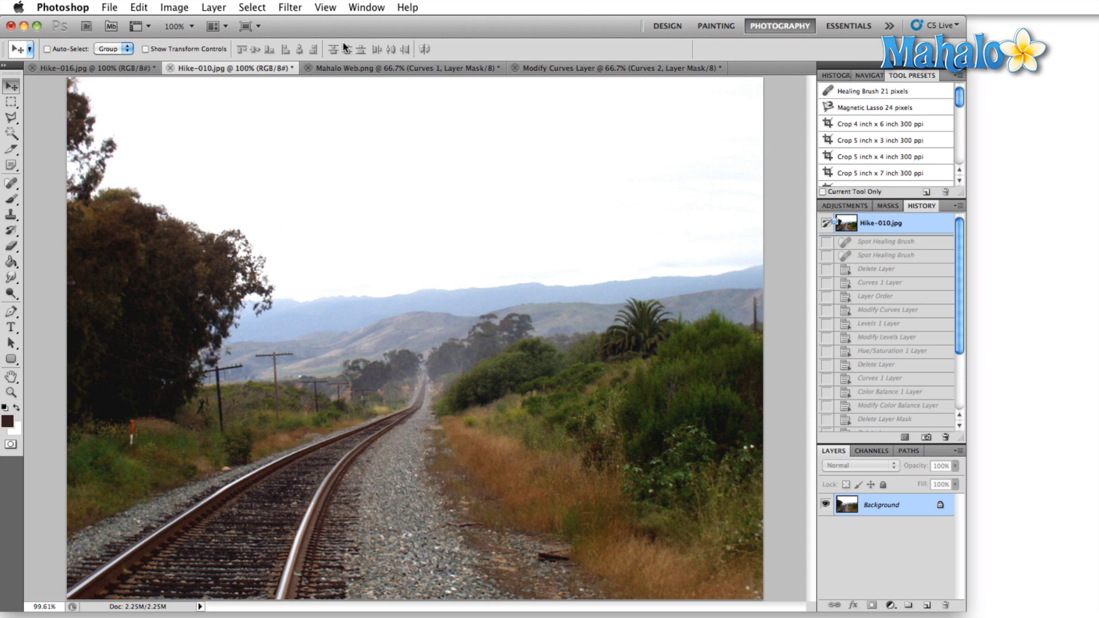
- Step the railway photo from the latest history state back through Color Balance 1 Layer to Curves 1 Layer
{"action": "left_click", "coordinate": [366, 7]}
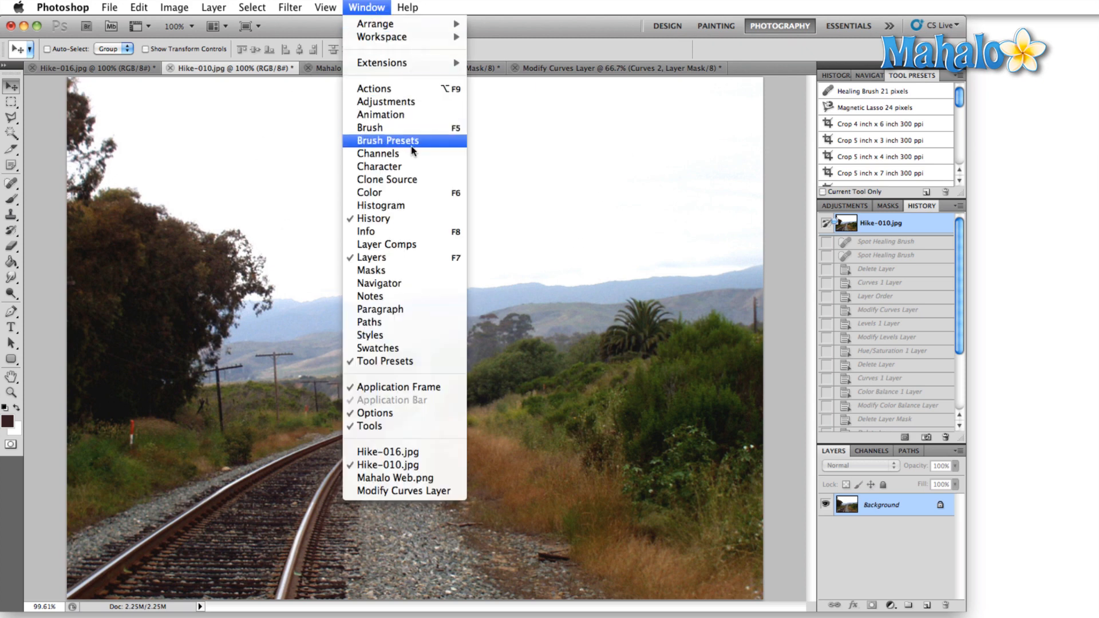
{"action": "mouse_move", "coordinate": [382, 222]}
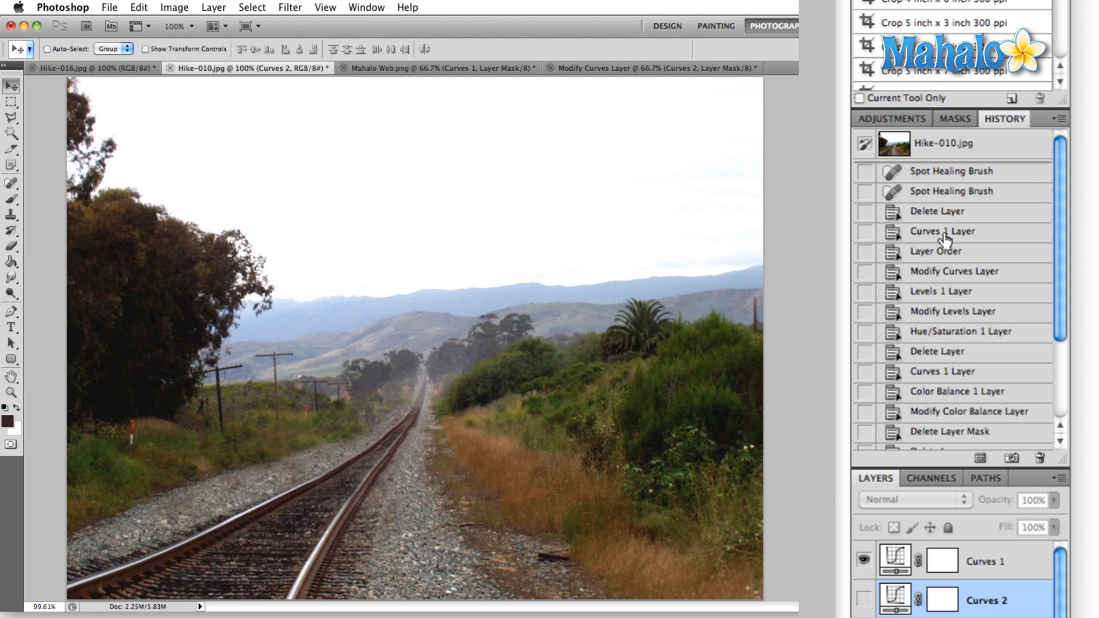
{"action": "mouse_move", "coordinate": [912, 259]}
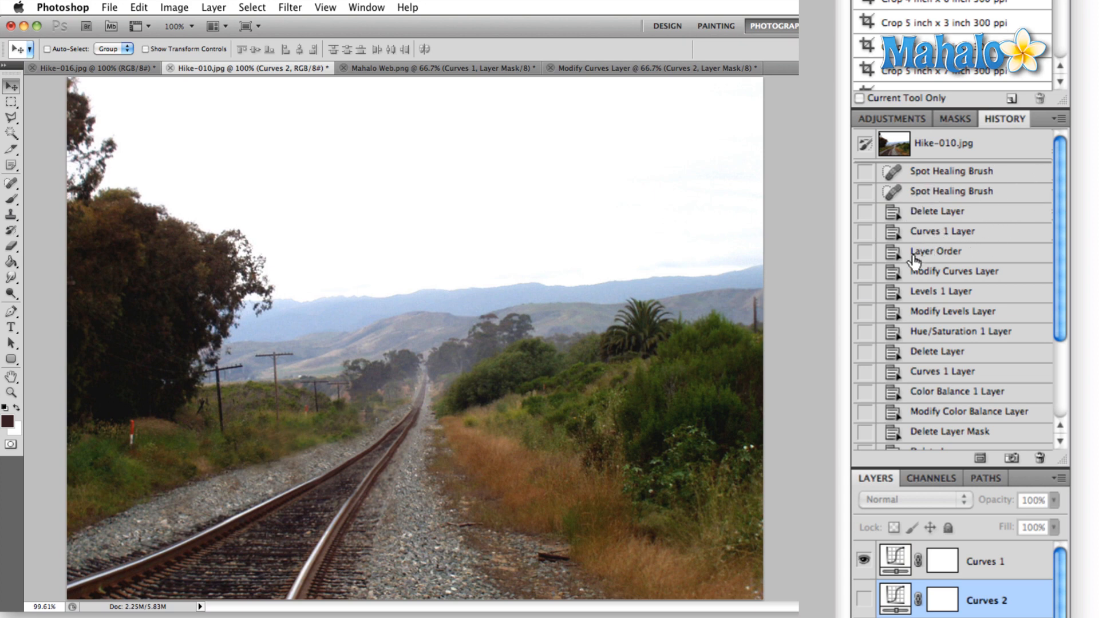
{"action": "mouse_move", "coordinate": [928, 325]}
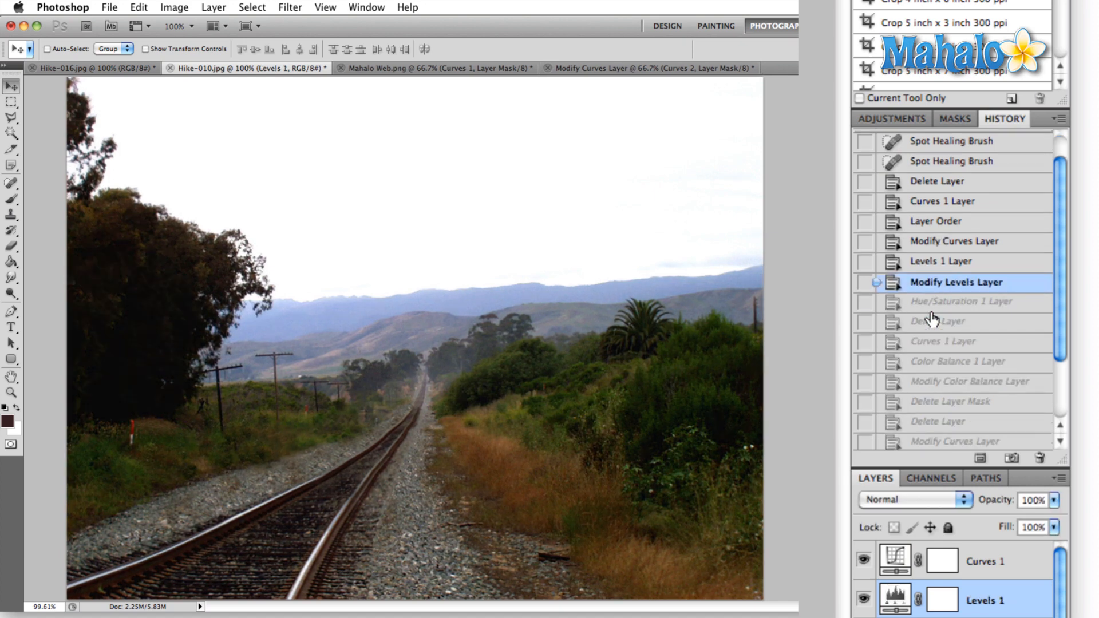
{"action": "scroll", "scroll_direction": "down", "scroll_amount": 3}
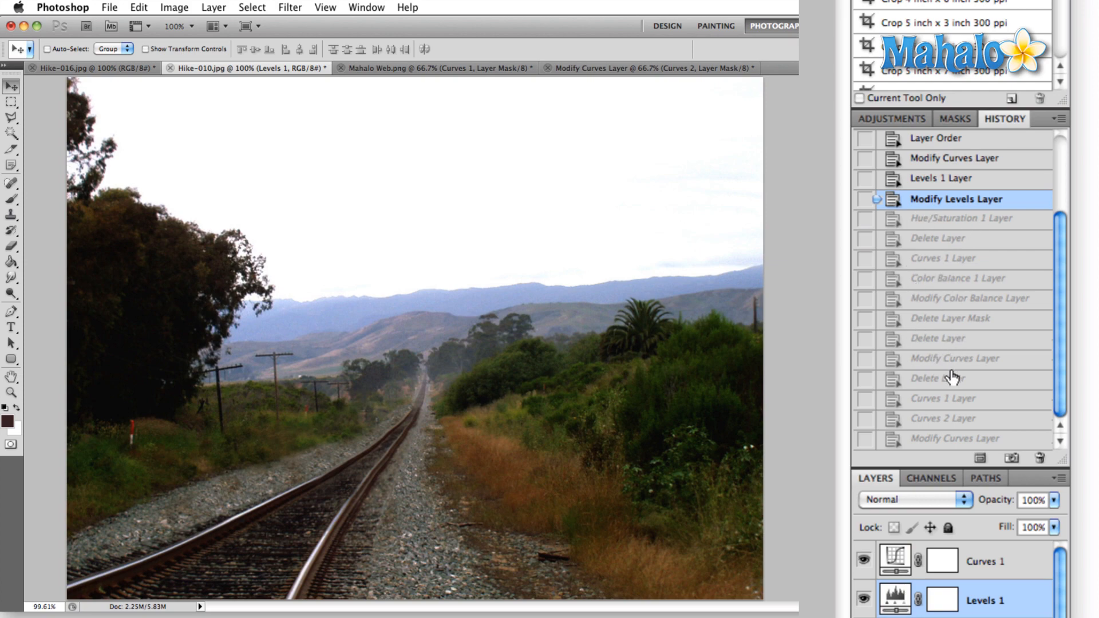
{"action": "left_click", "coordinate": [958, 278]}
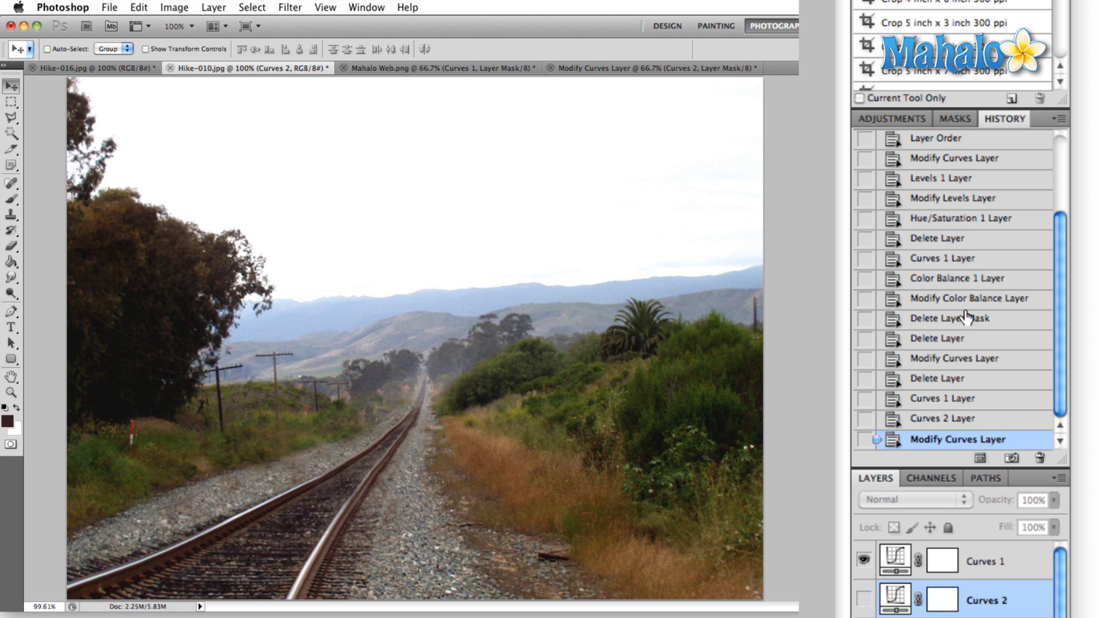
{"action": "mouse_move", "coordinate": [988, 321]}
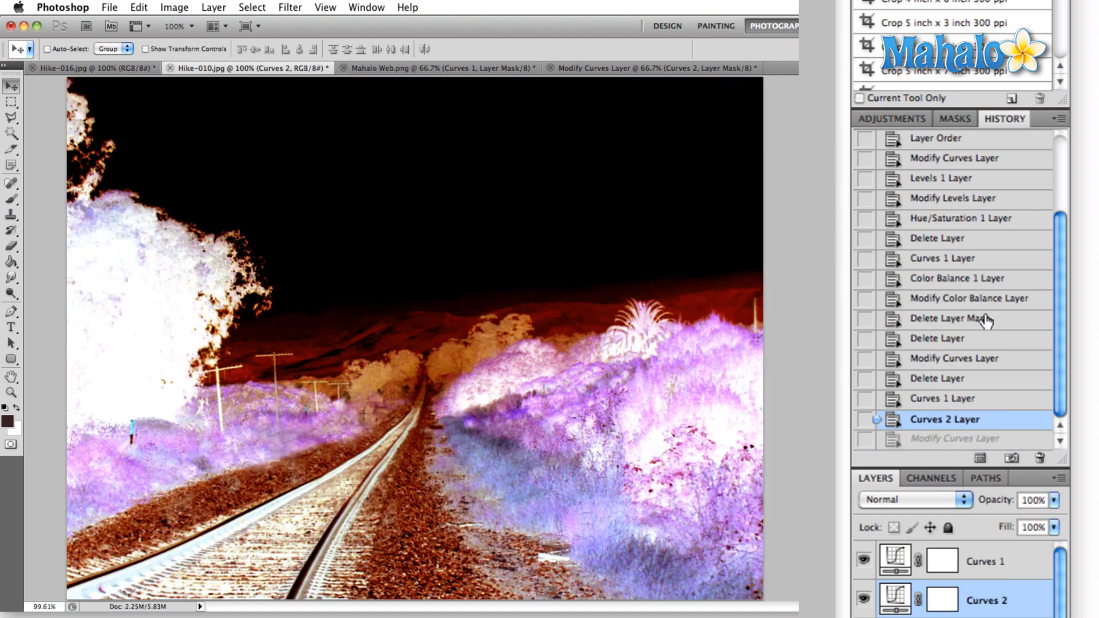
{"action": "left_click", "coordinate": [956, 278]}
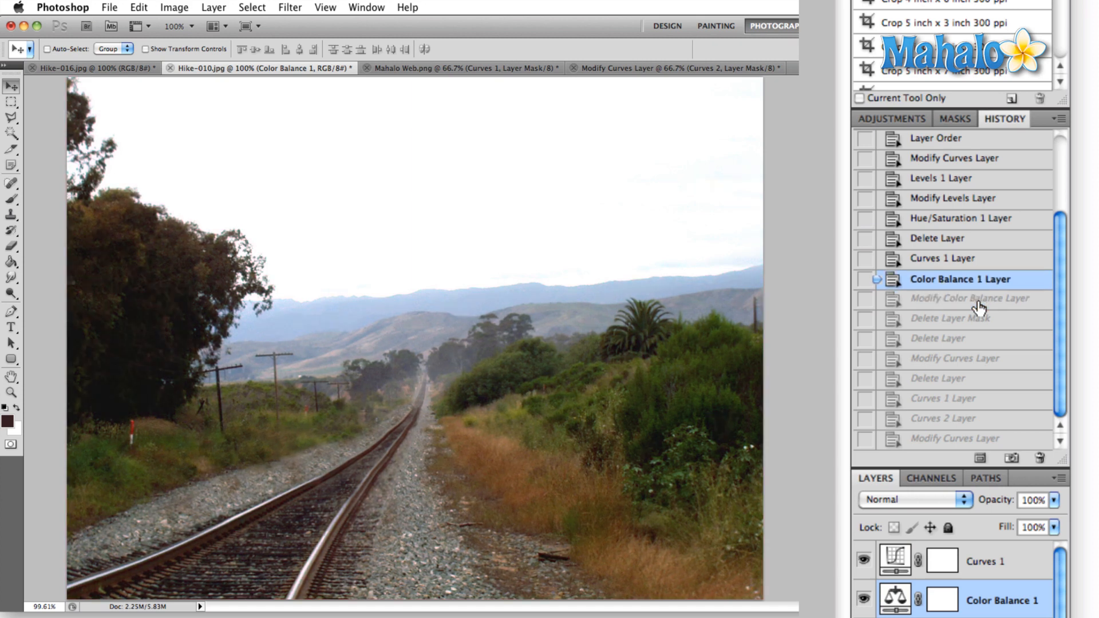
{"action": "mouse_move", "coordinate": [972, 317]}
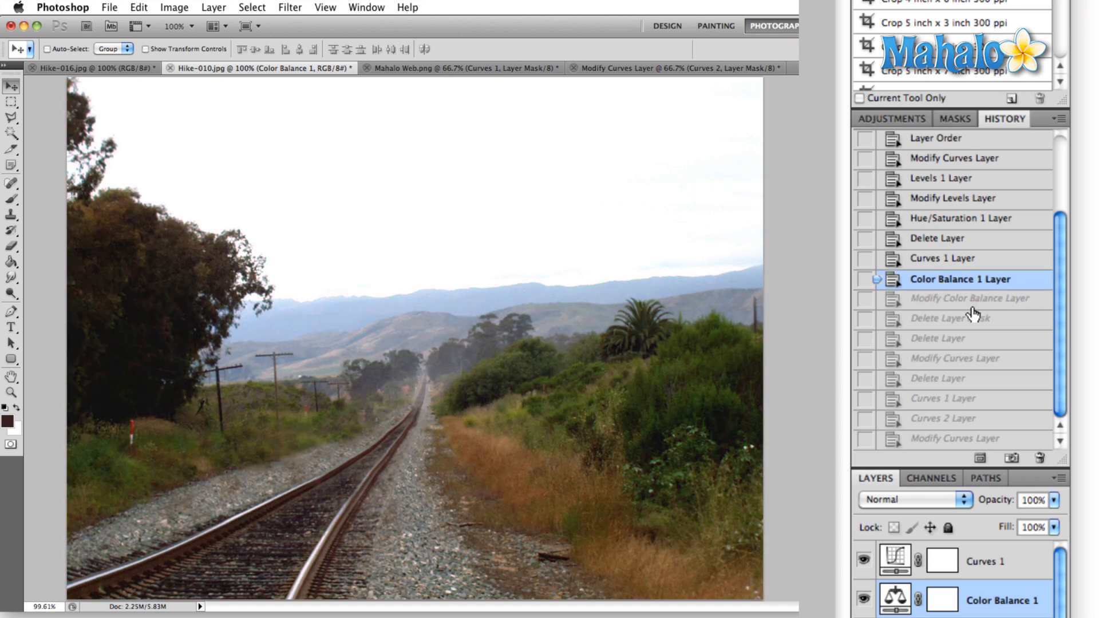
{"action": "left_click", "coordinate": [944, 259]}
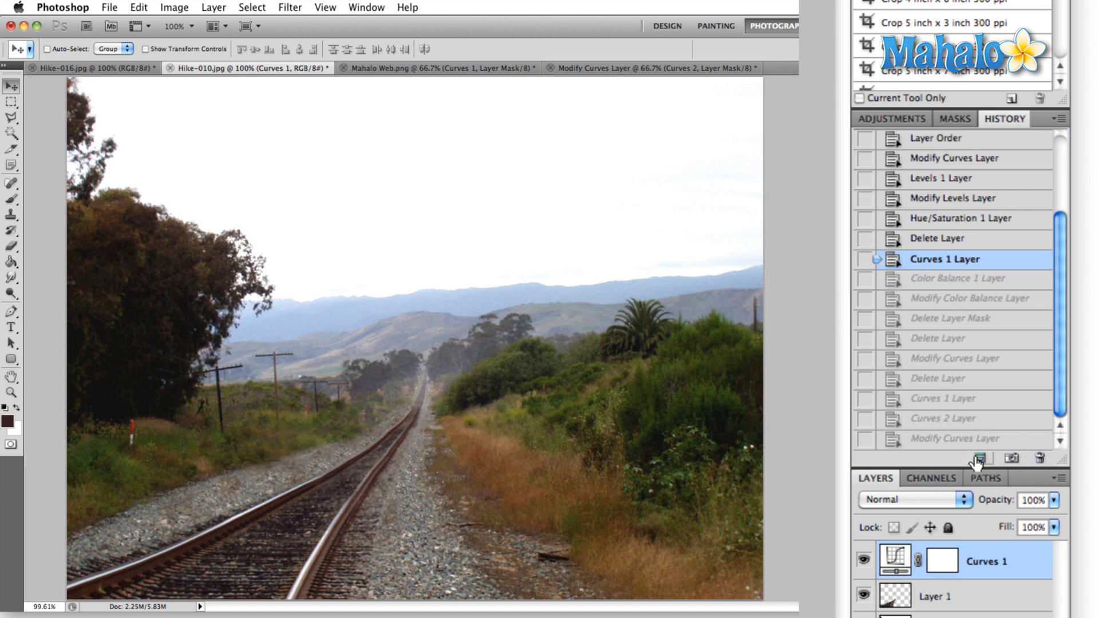
{"action": "mouse_move", "coordinate": [879, 211]}
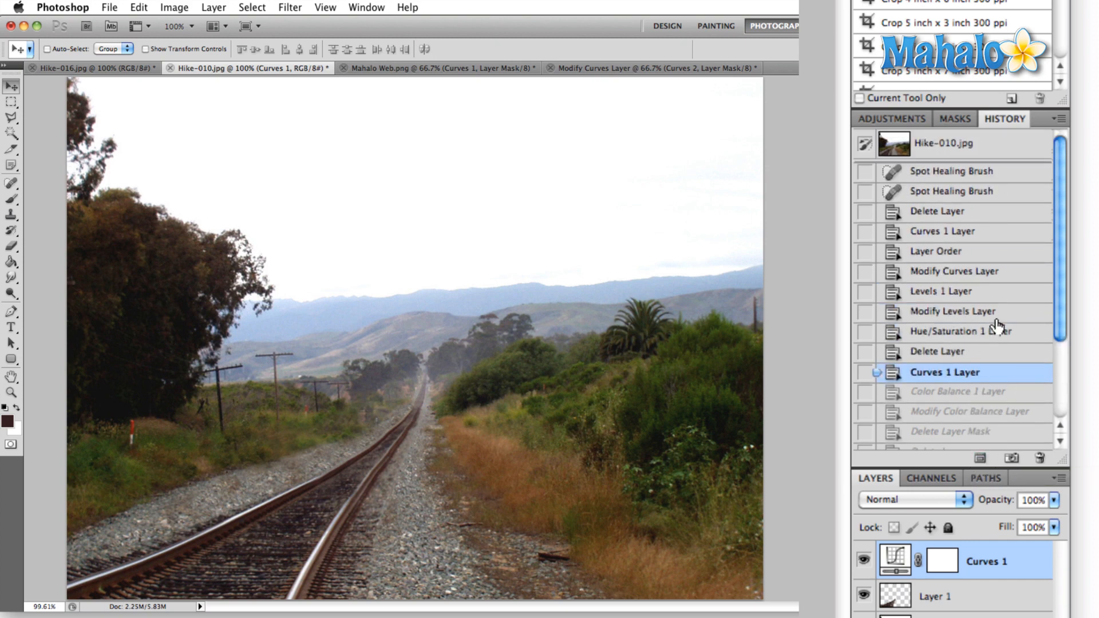
- Jump the photo's history to the colour-inverted Curves 2 Layer state
{"action": "left_click", "coordinate": [946, 419]}
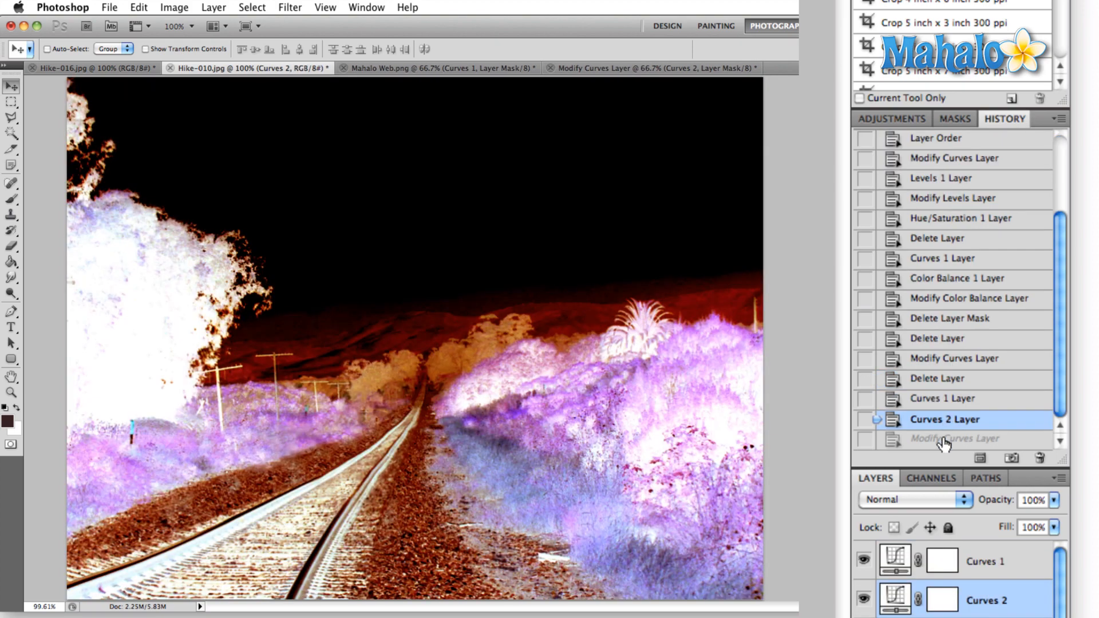
{"action": "mouse_move", "coordinate": [280, 419]}
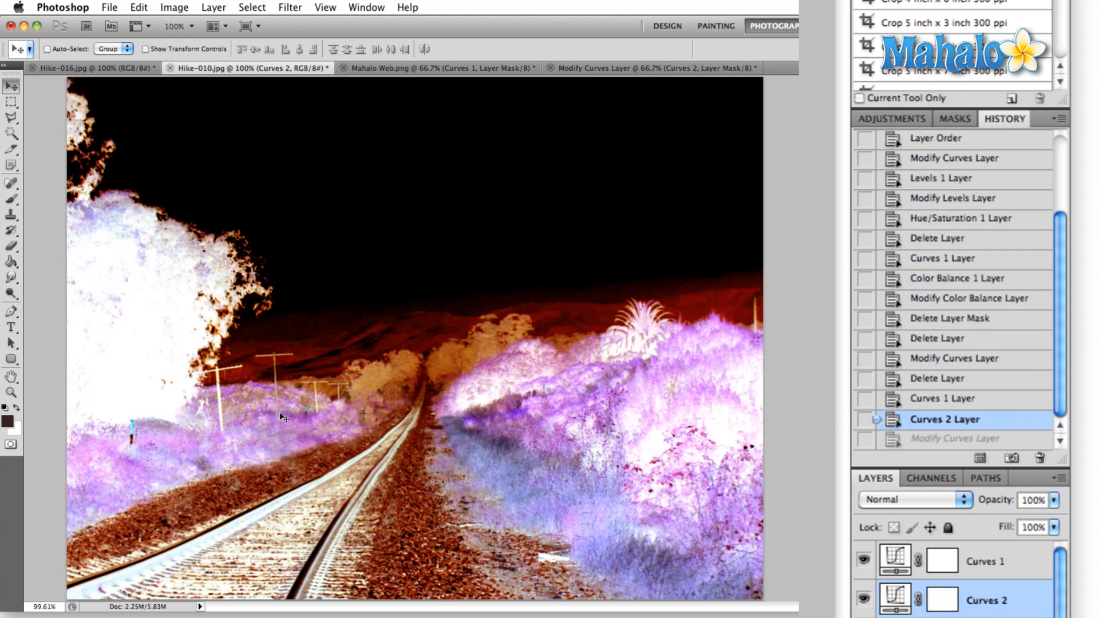
{"action": "mouse_move", "coordinate": [848, 425]}
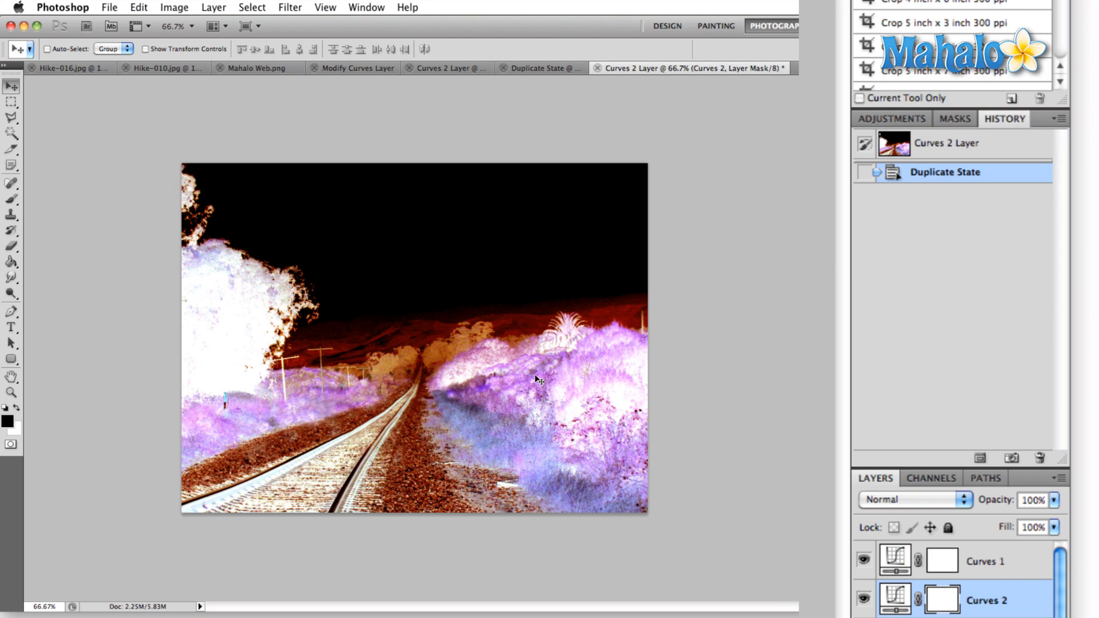
{"action": "mouse_move", "coordinate": [140, 269]}
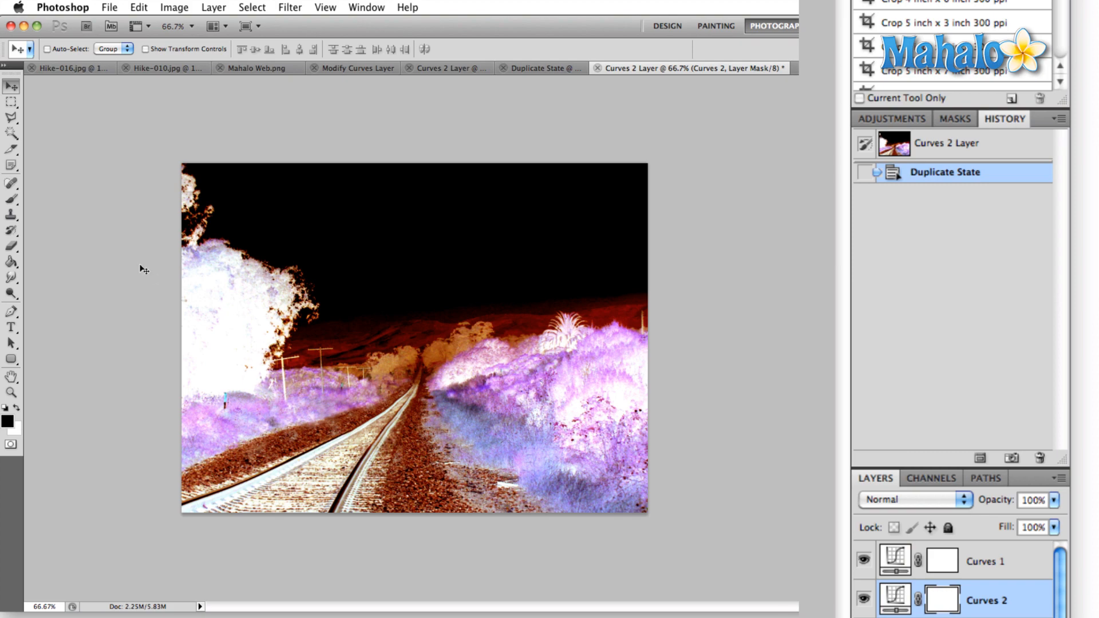
{"action": "mouse_move", "coordinate": [488, 131]}
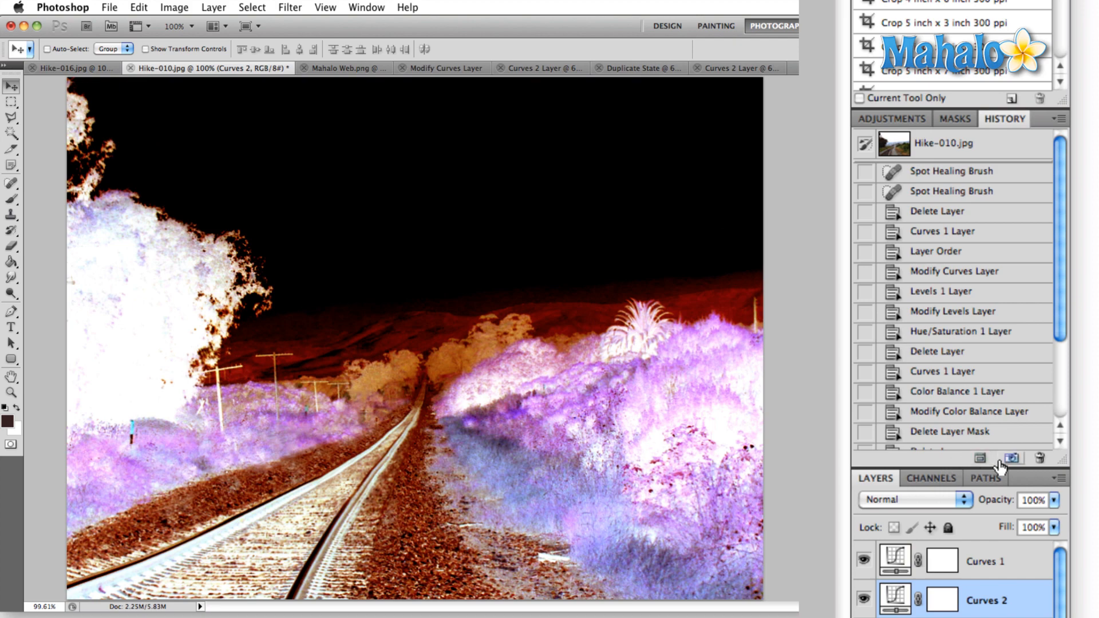
{"action": "mouse_move", "coordinate": [1012, 458]}
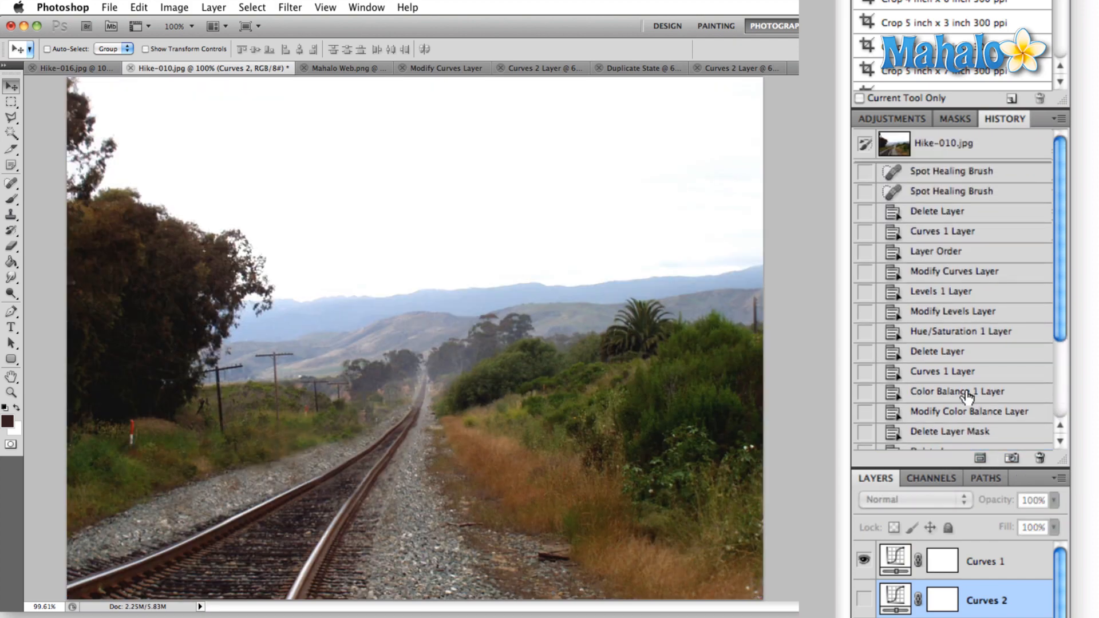
- In Hike-010.jpg, select the green-tinted Modify Color Balance Layer state and save it as Snapshot 1
{"action": "left_click", "coordinate": [960, 150]}
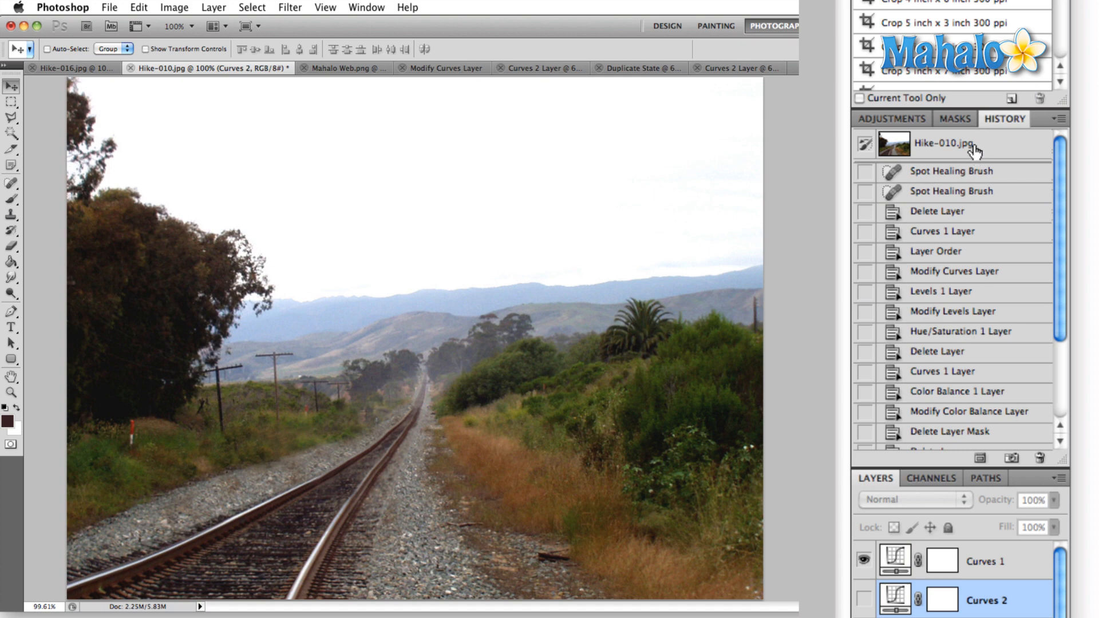
{"action": "scroll", "scroll_direction": "down", "scroll_amount": 3}
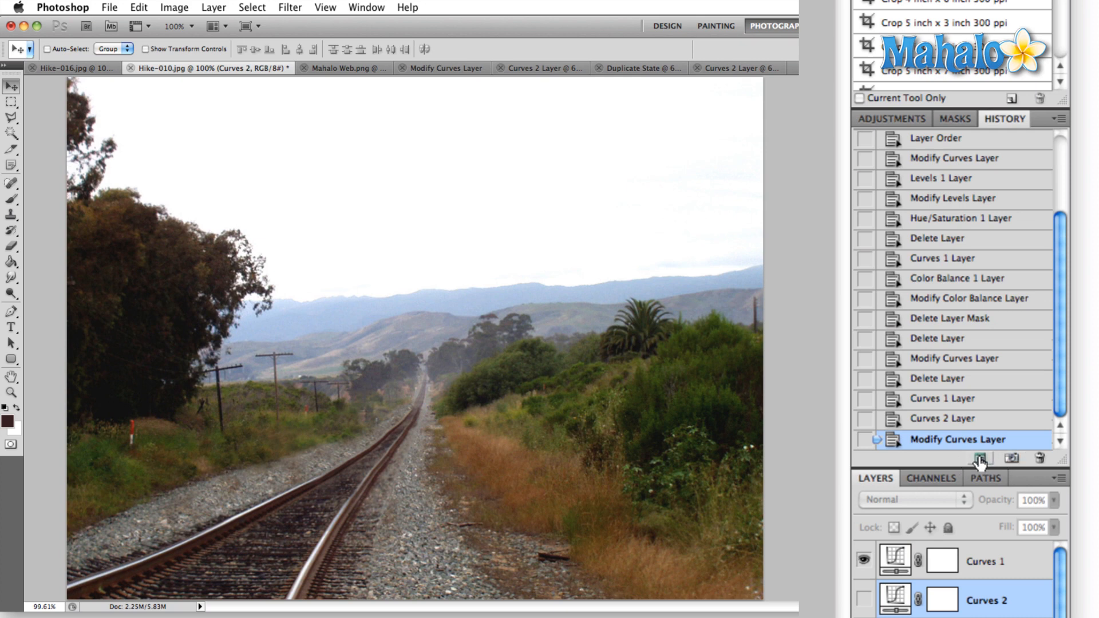
{"action": "mouse_move", "coordinate": [1012, 458]}
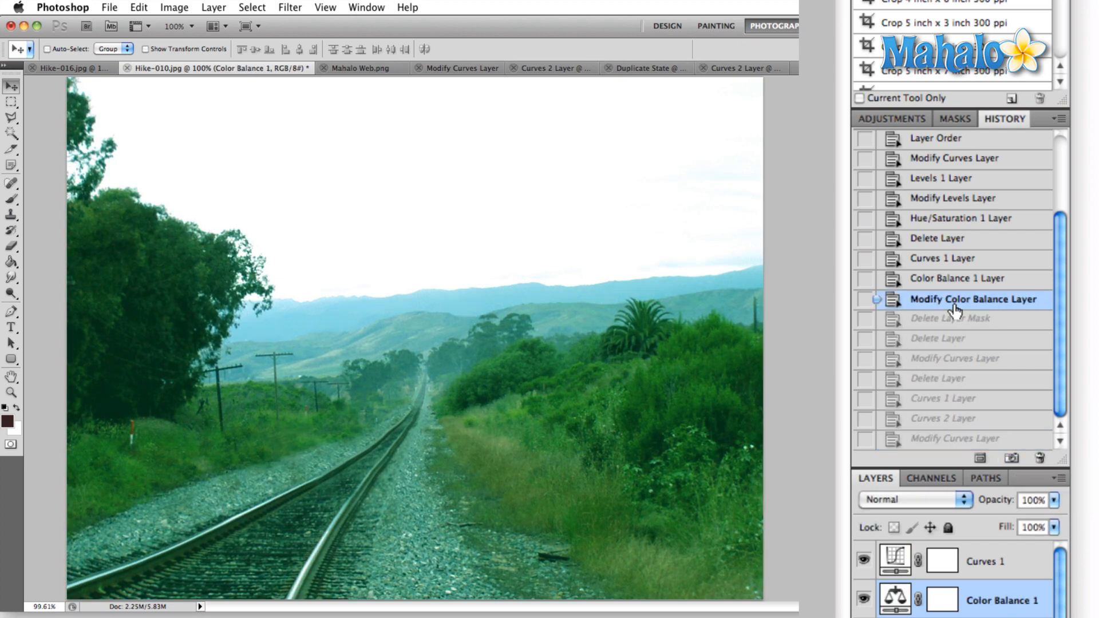
{"action": "mouse_move", "coordinate": [964, 382]}
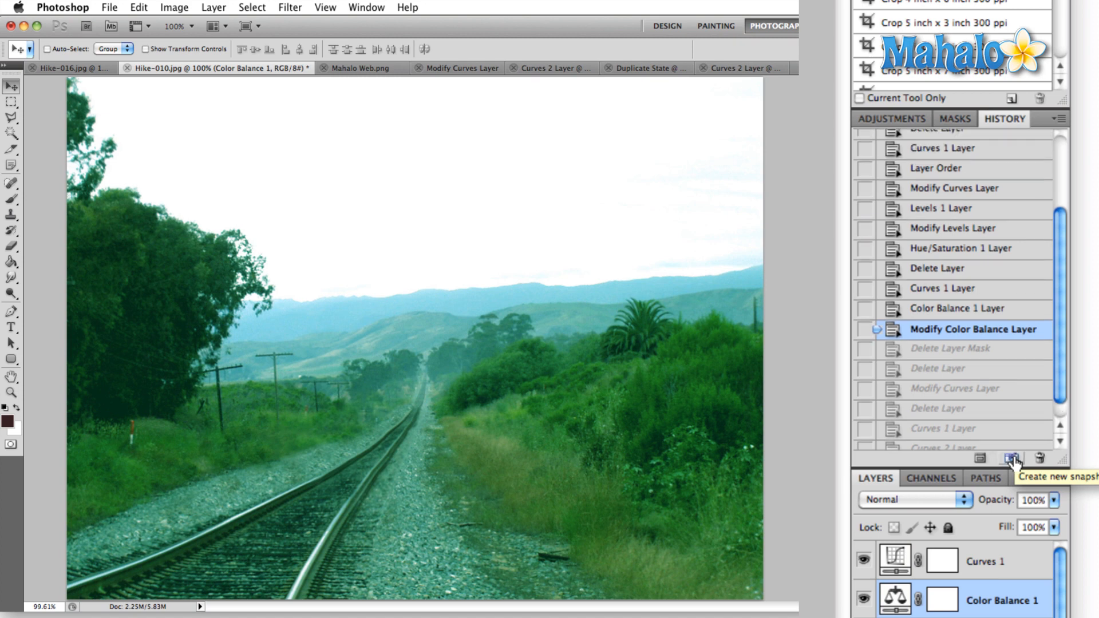
{"action": "left_click", "coordinate": [1008, 458]}
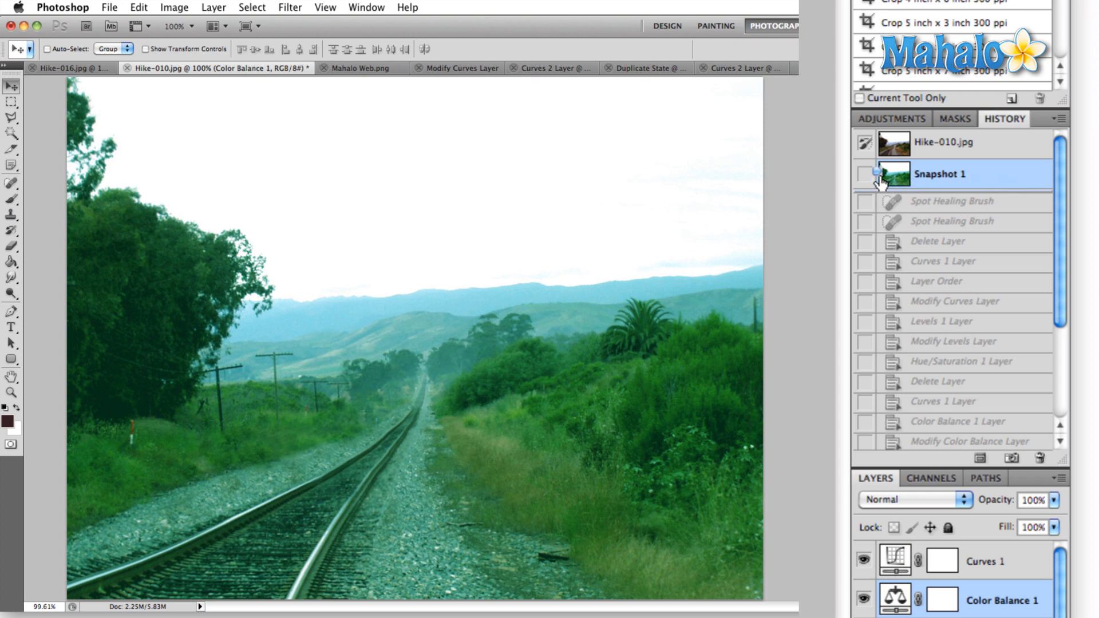
{"action": "scroll", "scroll_direction": "down", "scroll_amount": 3}
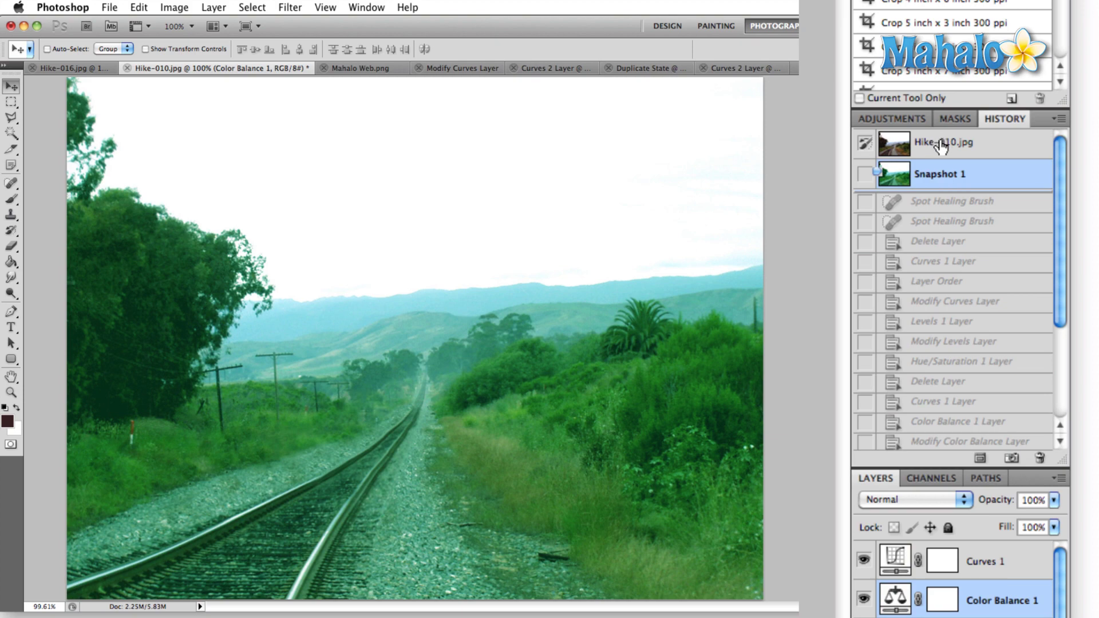
- Return to the original Hike-010.jpg state, revert to Delete Layer, and show the History panel menu options
{"action": "left_click", "coordinate": [950, 143]}
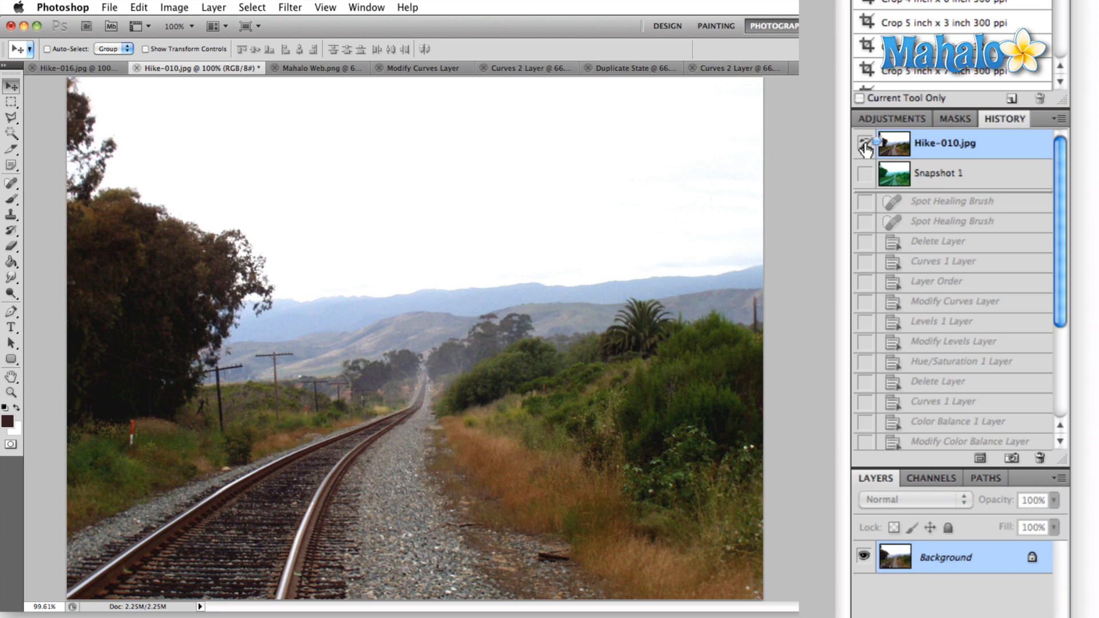
{"action": "mouse_move", "coordinate": [863, 146]}
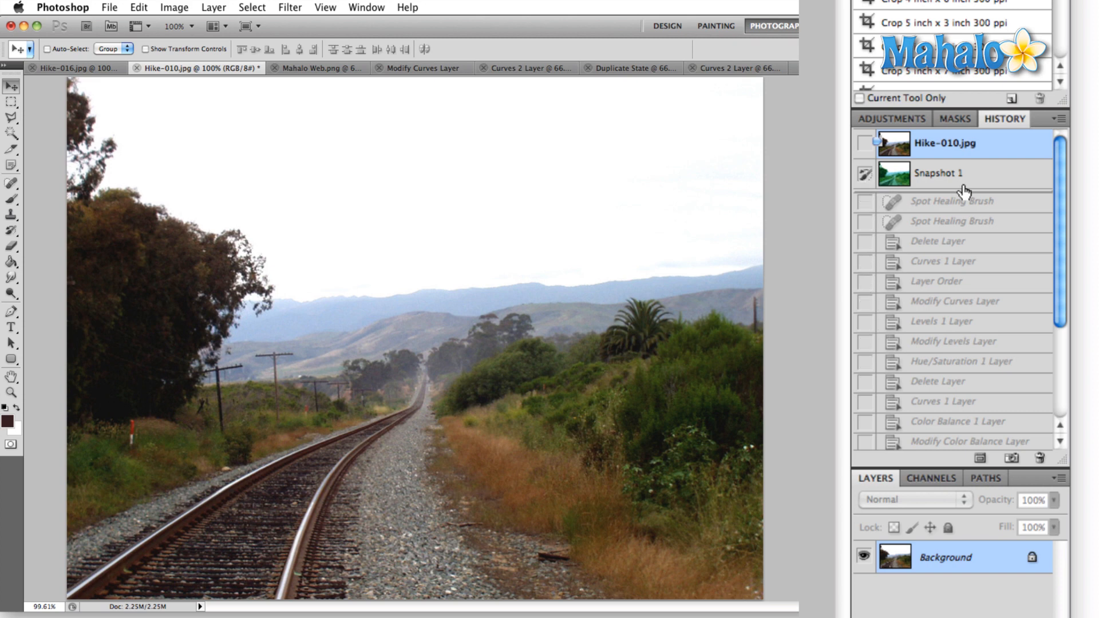
{"action": "left_click", "coordinate": [943, 243]}
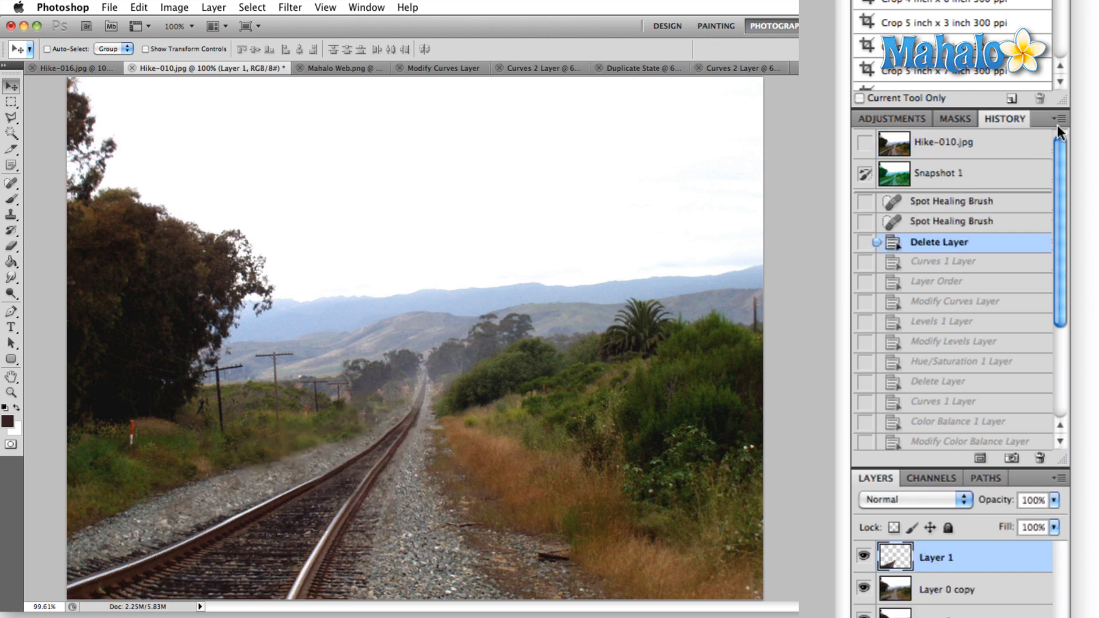
{"action": "left_click", "coordinate": [1061, 119]}
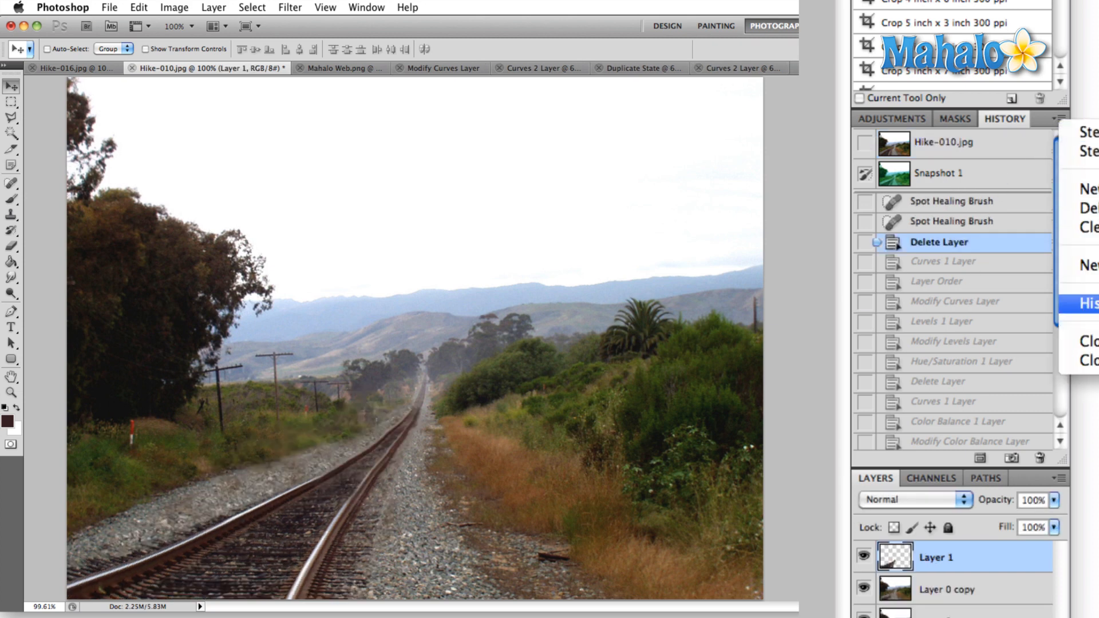